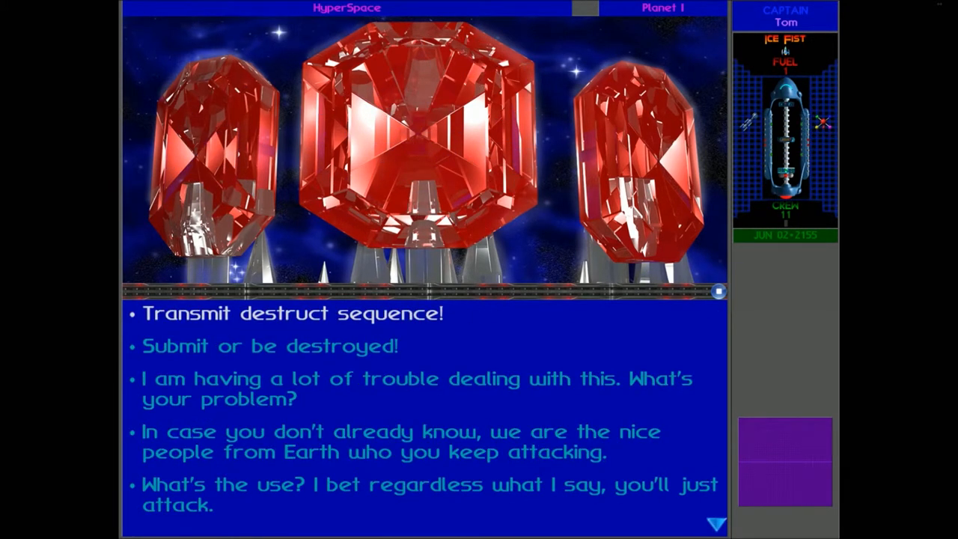
Pick 'Transmit destruct sequence!' in the crystalline probe conversation
left_click(293, 313)
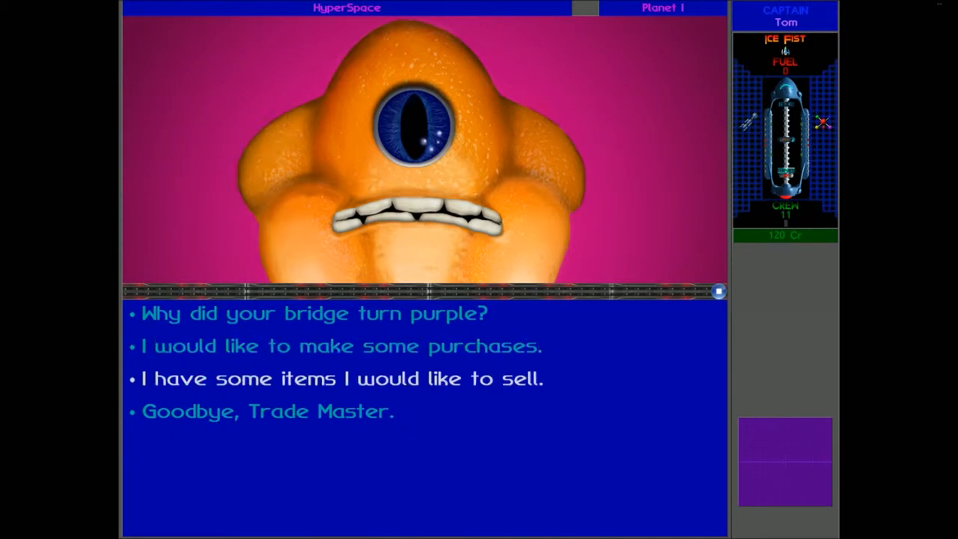
Sell the alien lifeform data to the Melnorme Trade Master for credits
left_click(340, 379)
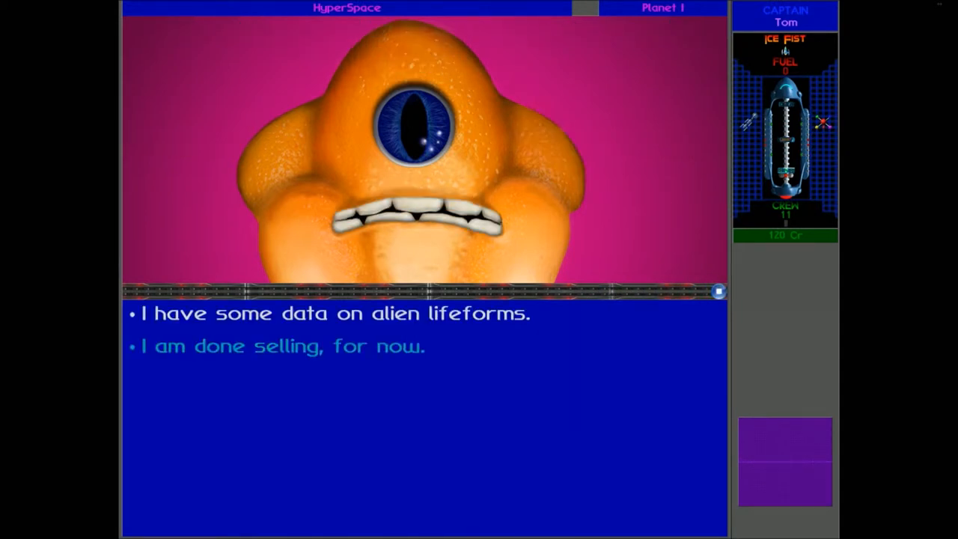
left_click(337, 311)
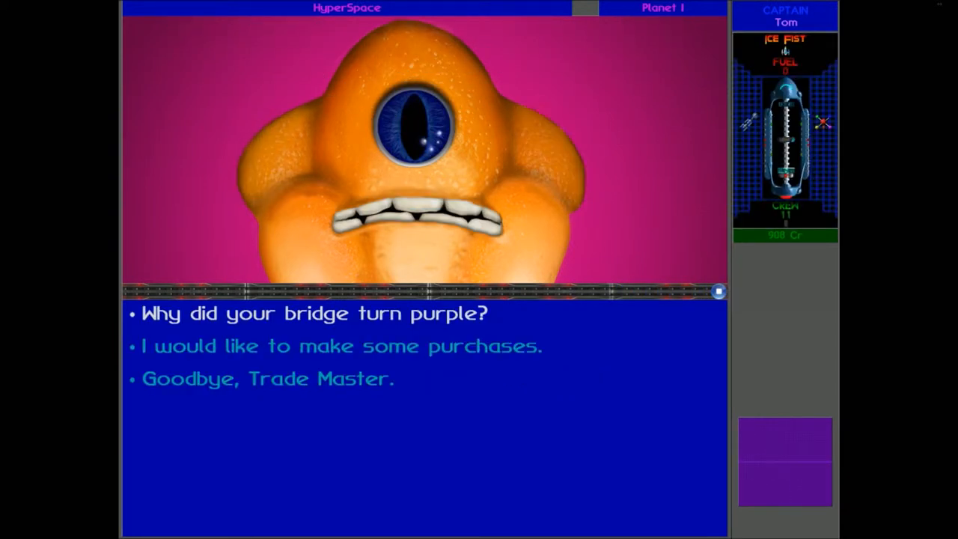
Buy fuel from the Melnorme until tanks are full at 60, leaving 848 credits
left_click(339, 346)
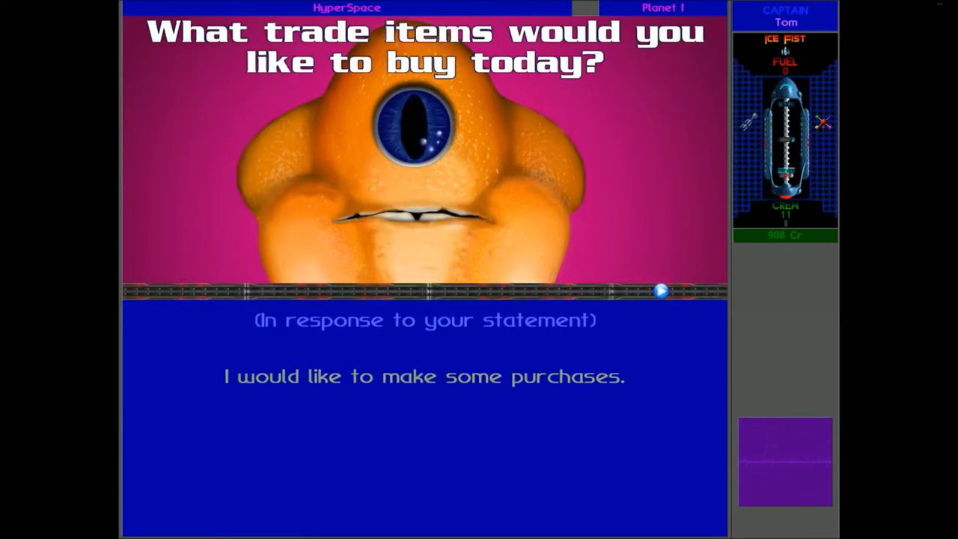
left_click(663, 291)
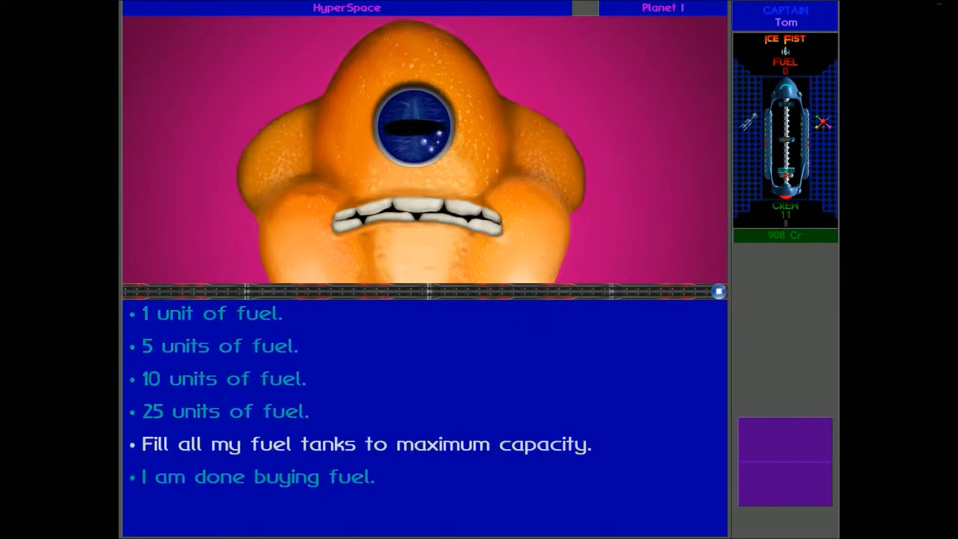
left_click(369, 444)
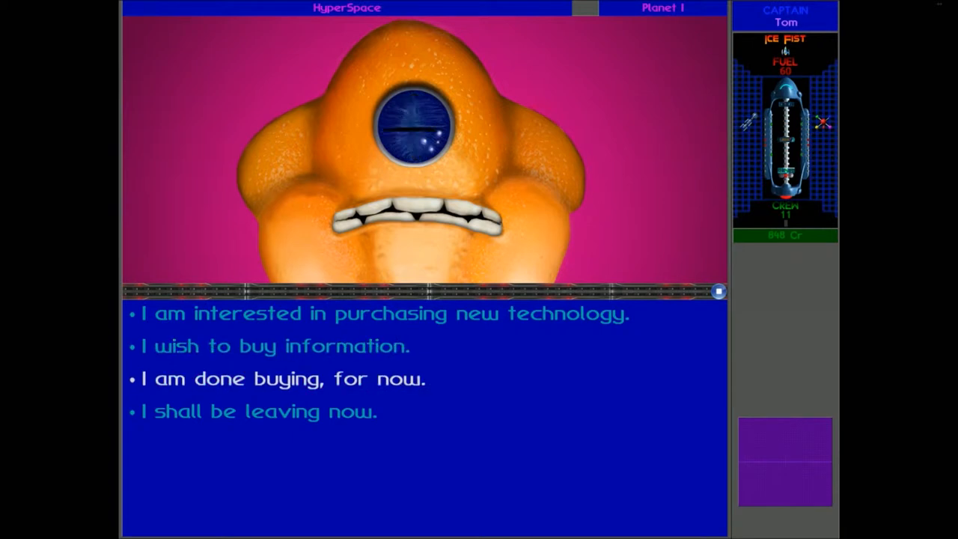
Ask the Melnorme Trade Master about purchasing new technology
left_click(385, 313)
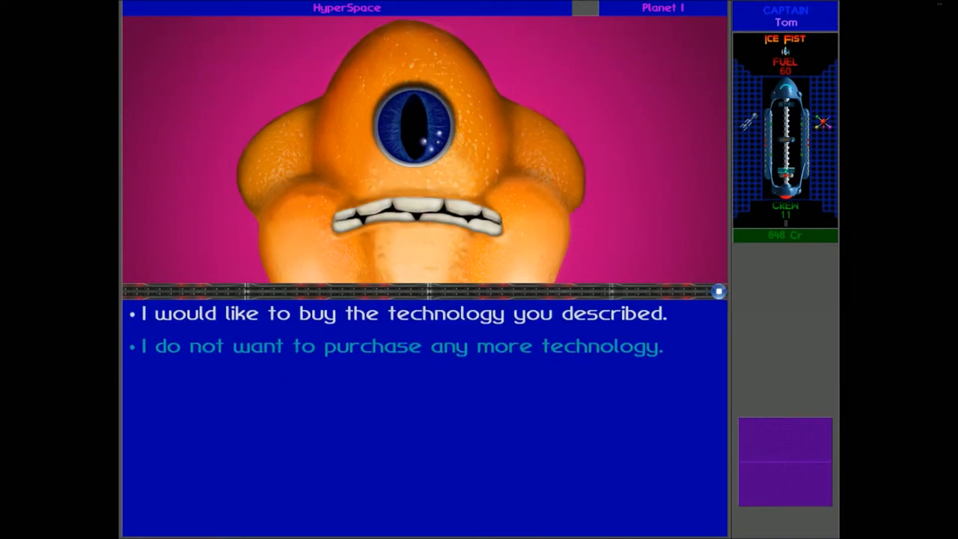
Buy the described technologies, including lander speed upgrades, spending credits down to 98
left_click(406, 314)
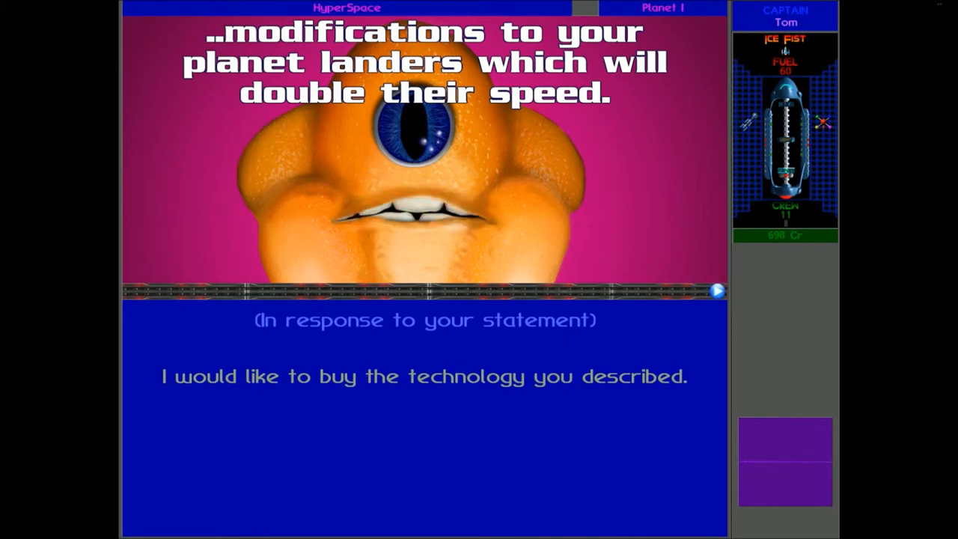
left_click(717, 291)
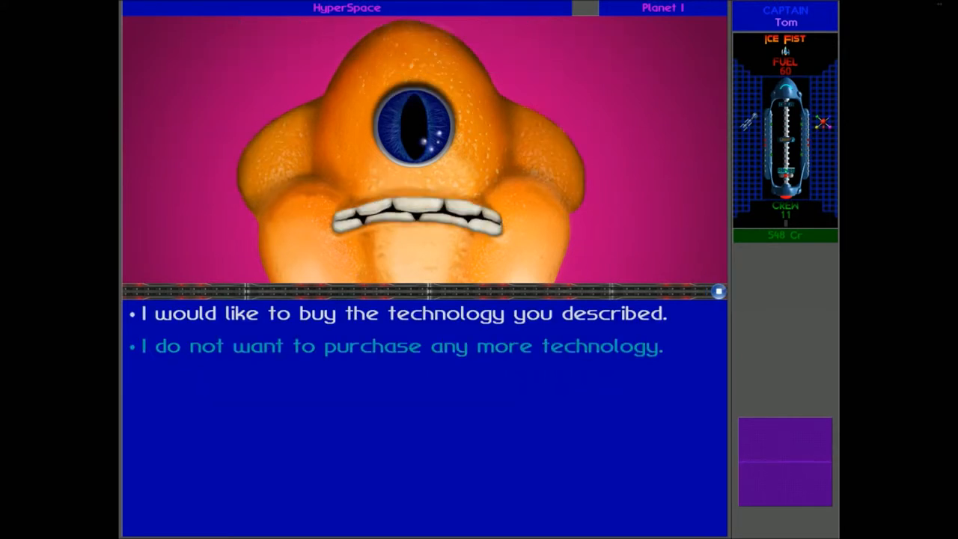
left_click(400, 312)
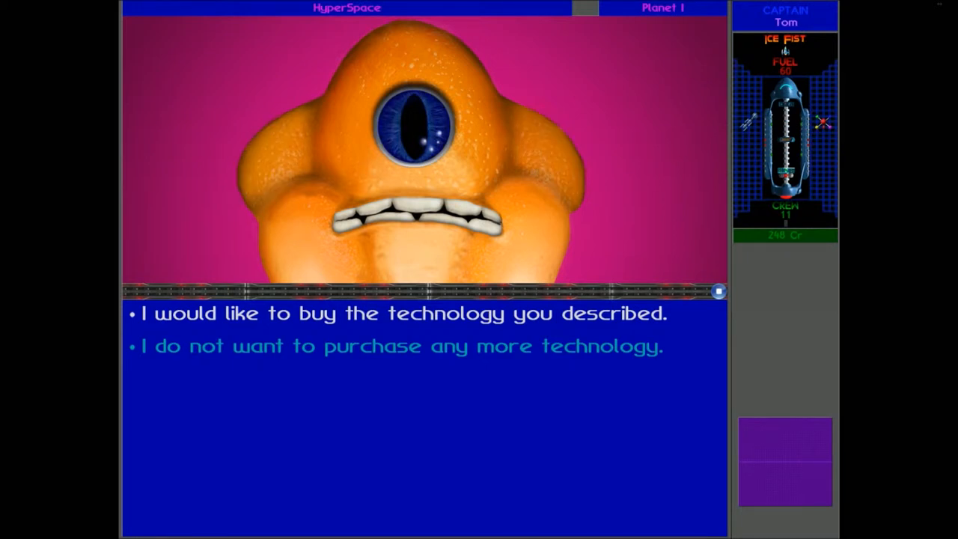
left_click(404, 313)
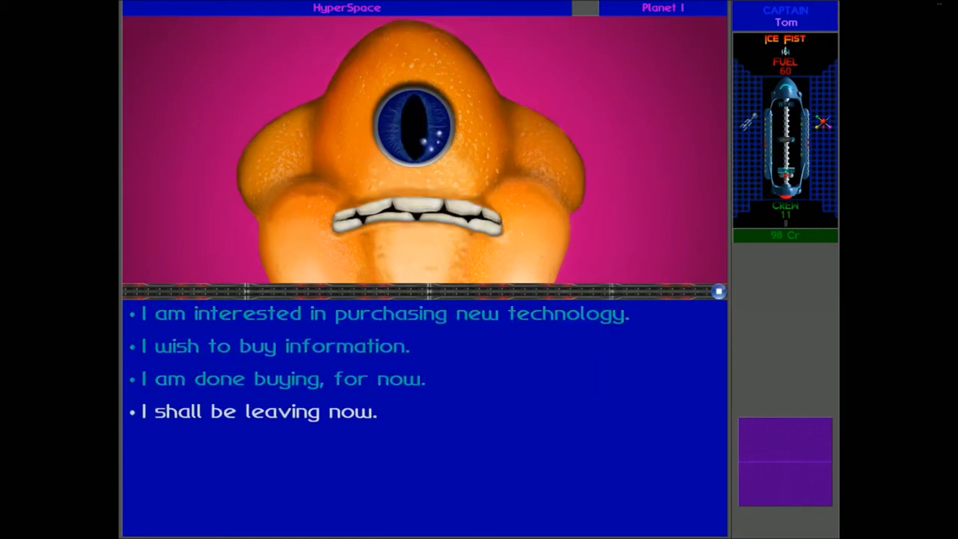
Choose 'I shall be leaving now' to end the Melnorme trading talk
left_click(261, 413)
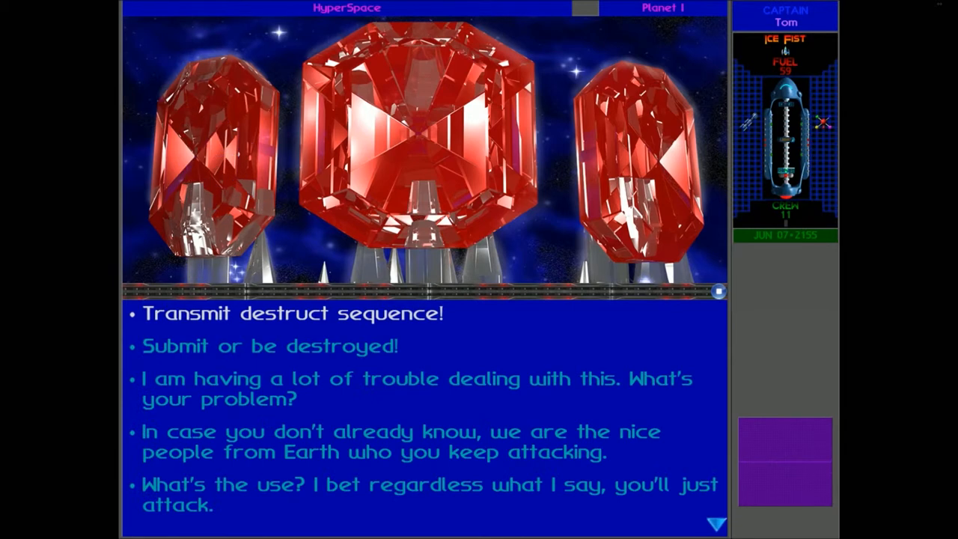
Transmit the destruct sequence to the red crystal probe
left_click(288, 313)
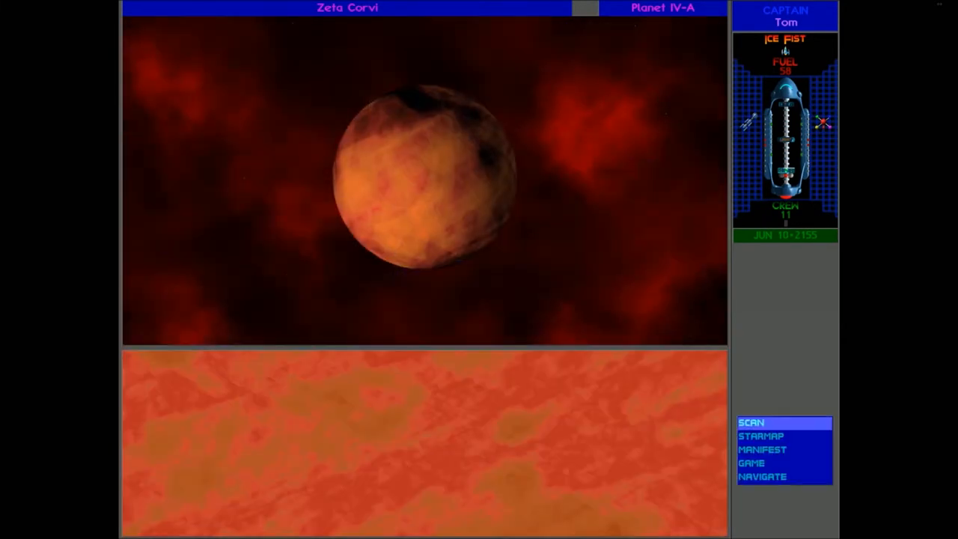
Scan Zeta Corvi IV-A and dispatch the lander to its surface
left_click(762, 423)
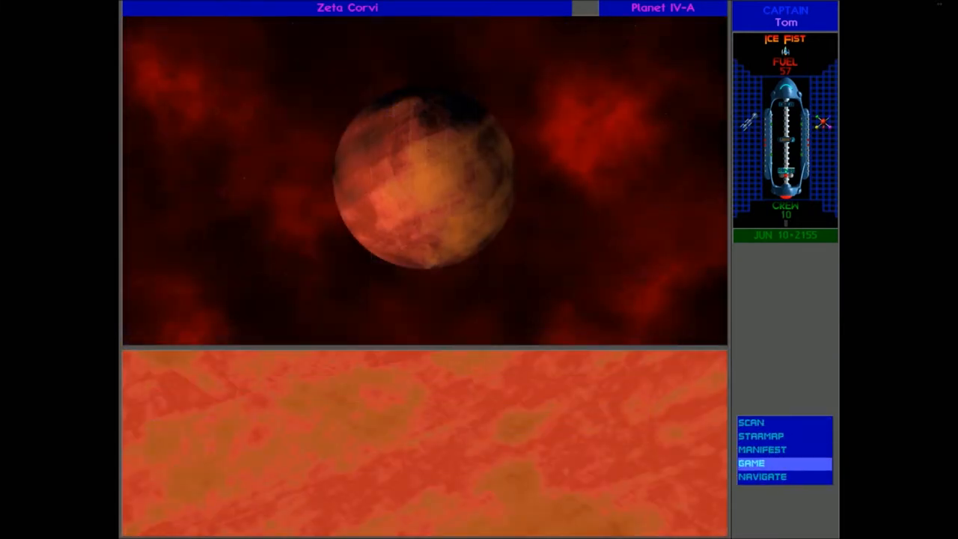
left_click(754, 421)
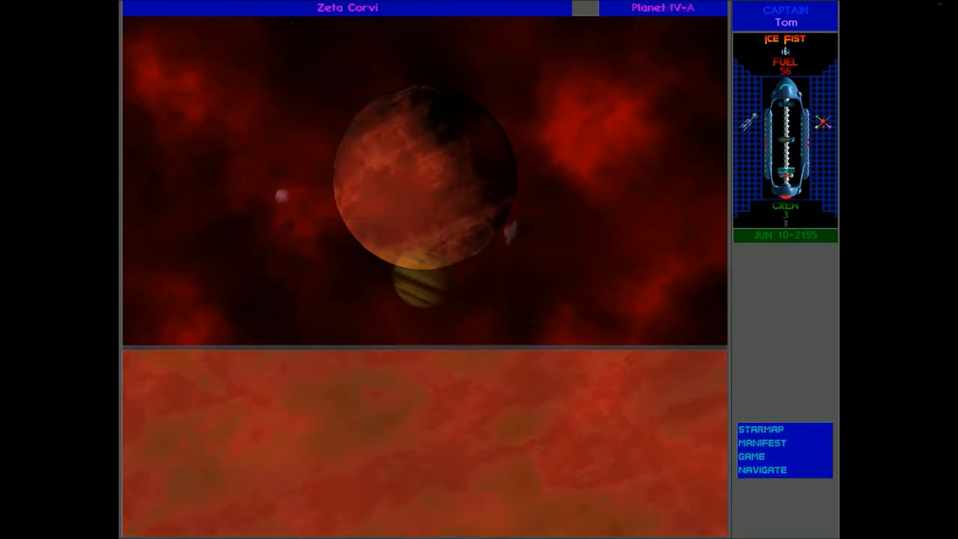
Leave the orbit of Zeta Corvi IV-A
left_click(757, 462)
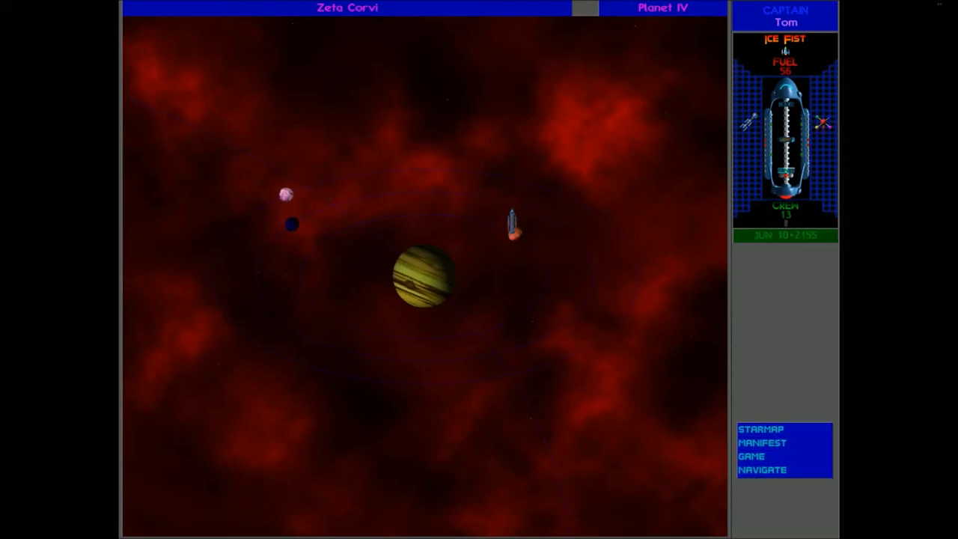
left_click(758, 460)
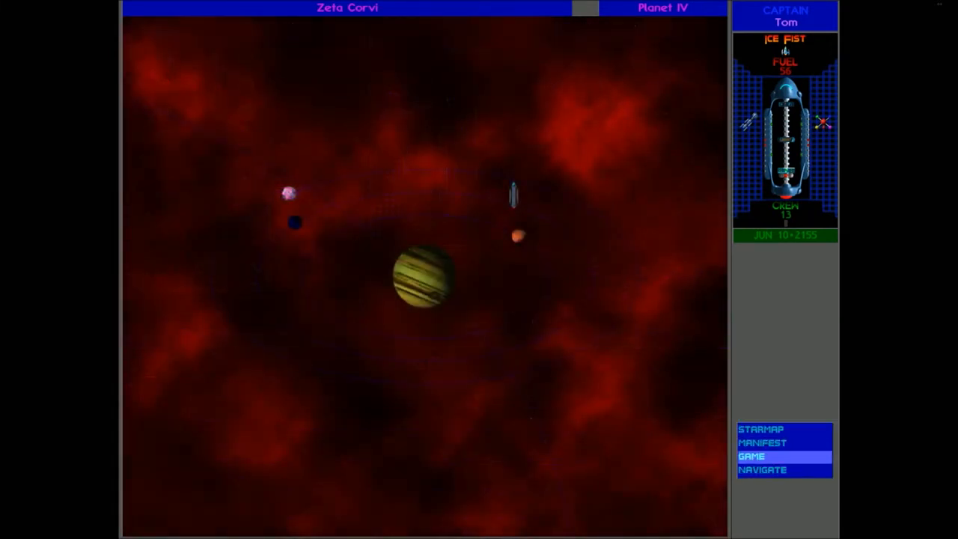
left_click(762, 470)
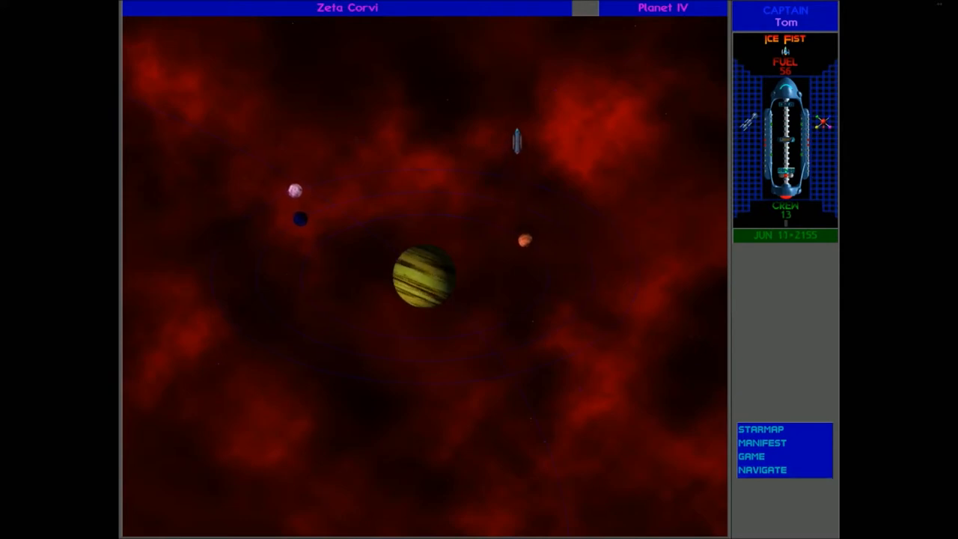
Auto-pilot the ship out of the Zeta Corvi system toward hyperspace
left_click(760, 429)
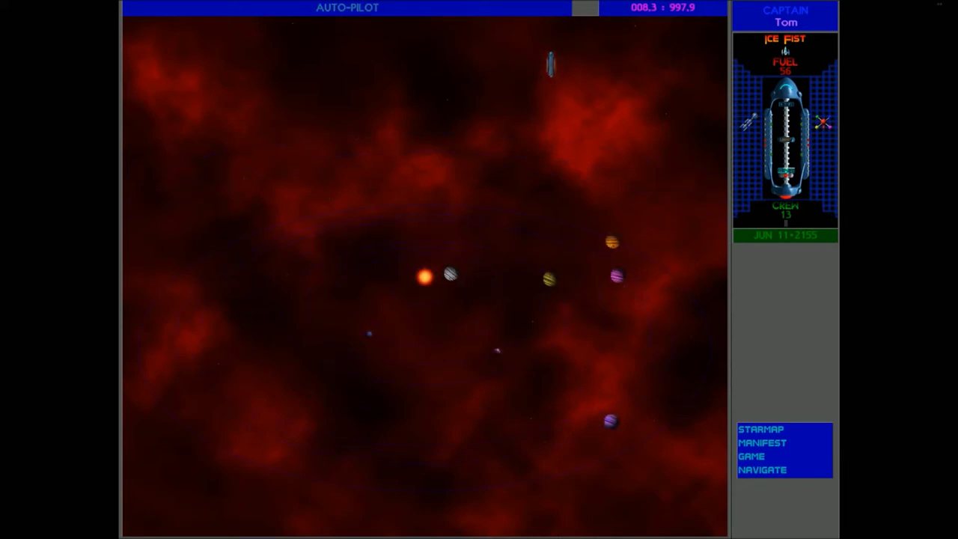
left_click(761, 429)
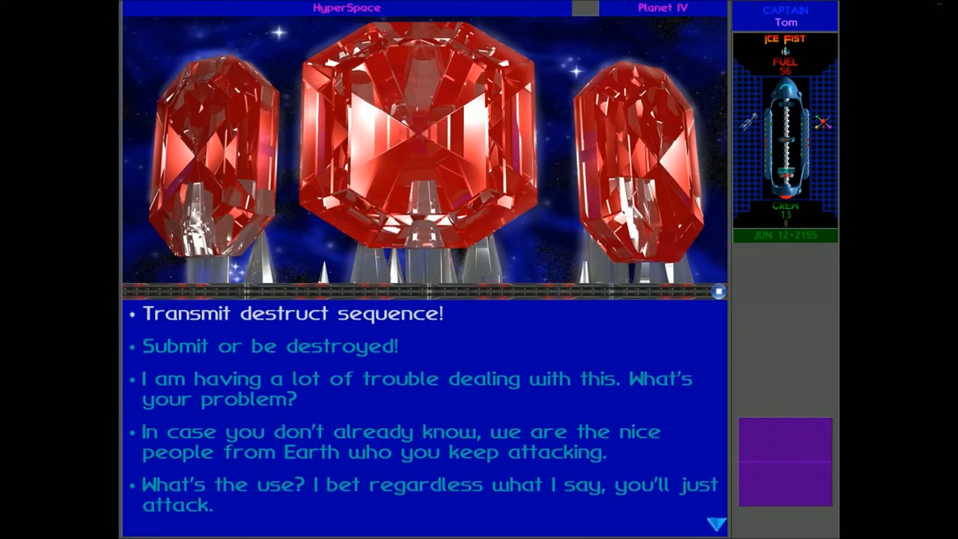
Transmit the destruct sequence to the Slylandro probes in hyperspace
left_click(288, 311)
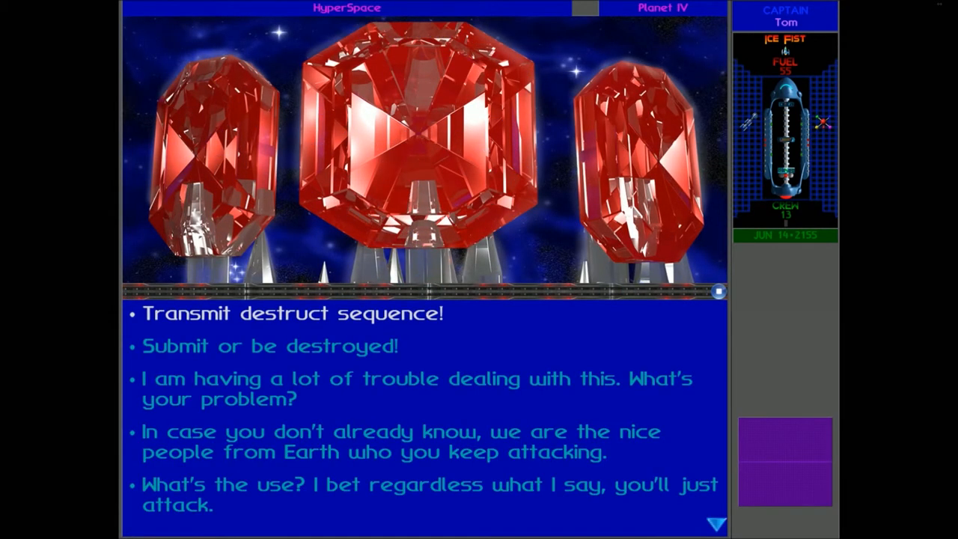
left_click(288, 312)
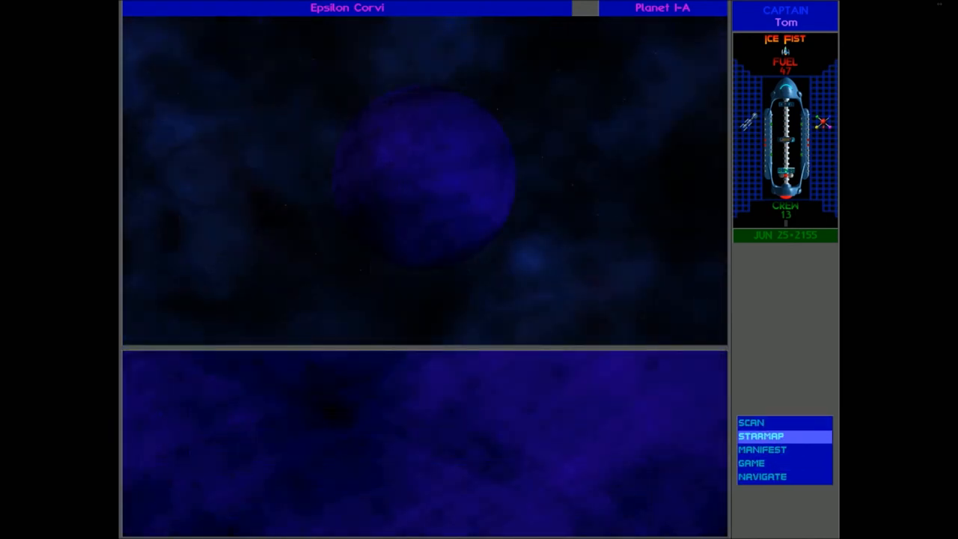
Land on Epsilon Corvi I-A to collect bio data, then bring up the starmap
left_click(751, 423)
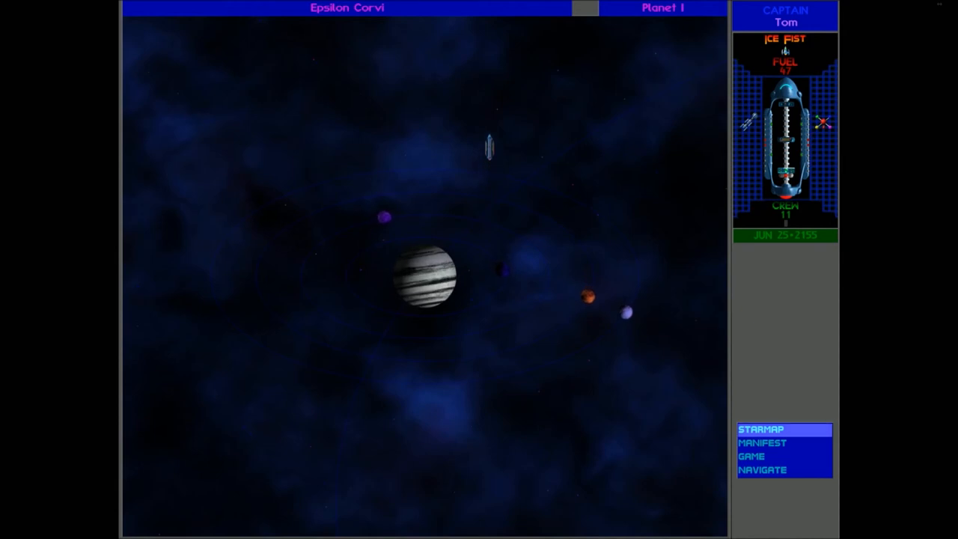
left_click(759, 428)
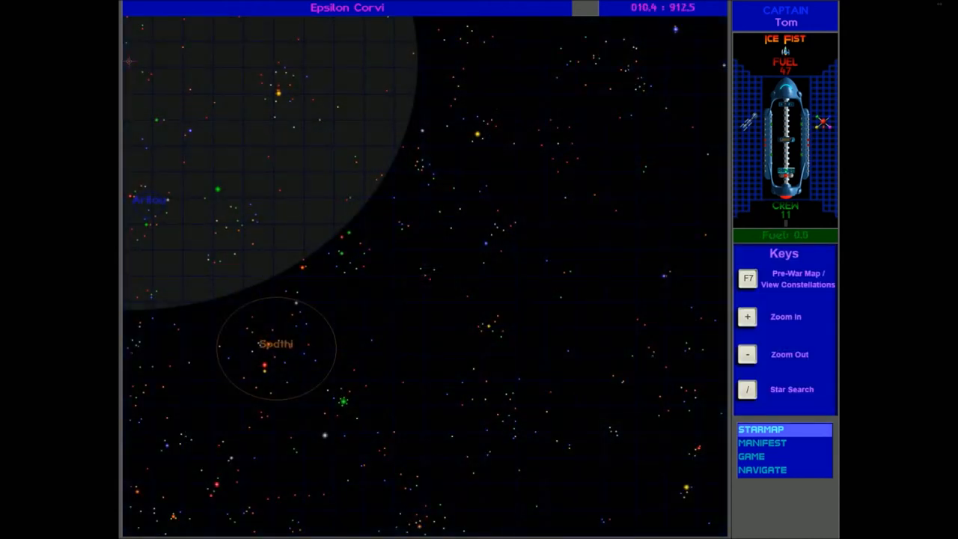